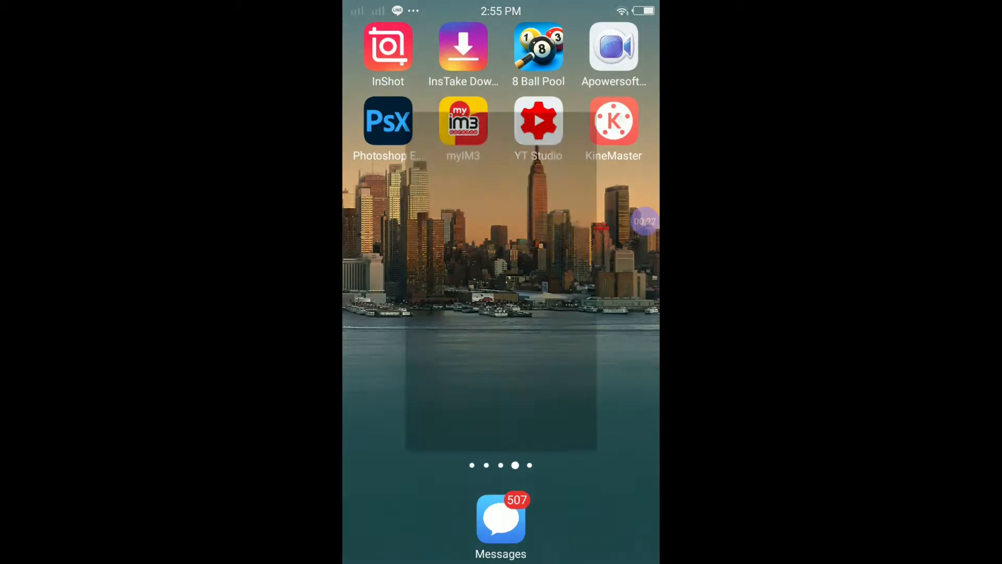
Launch InShot and start a new Video project to browse the phone's videos.
left_click(388, 48)
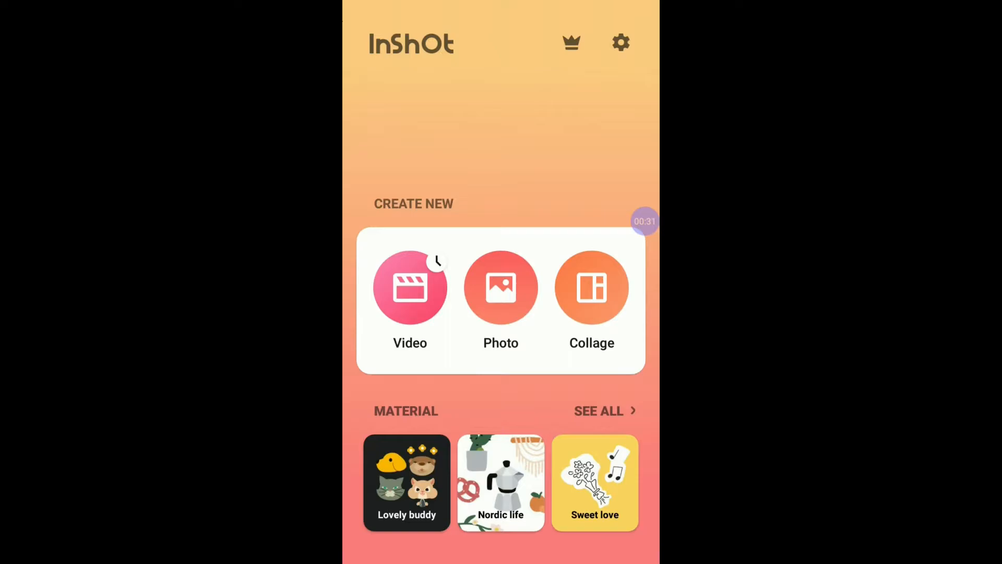
left_click(411, 287)
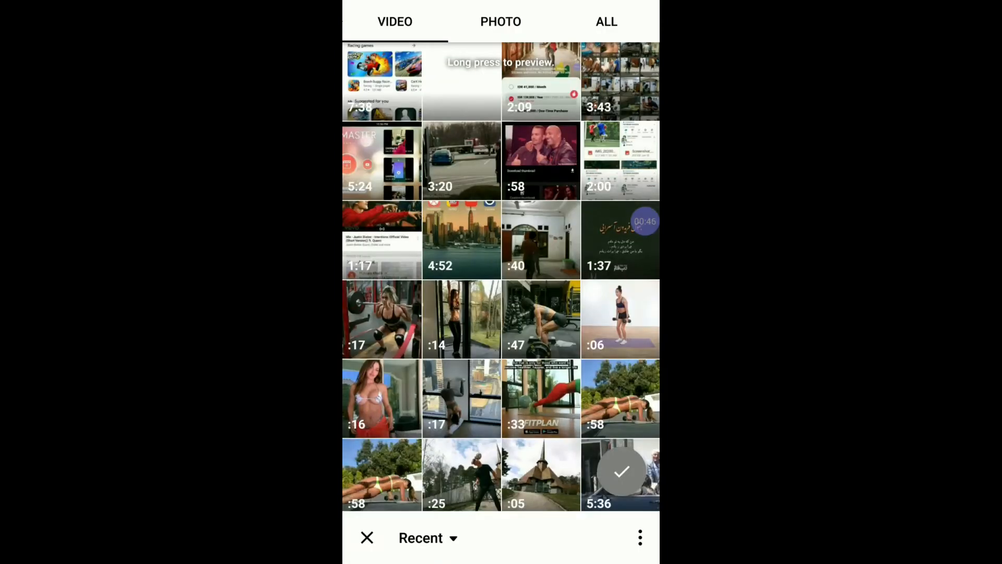
Load the first workout clip, then add more workout clips via Video / Photo.
left_click(621, 473)
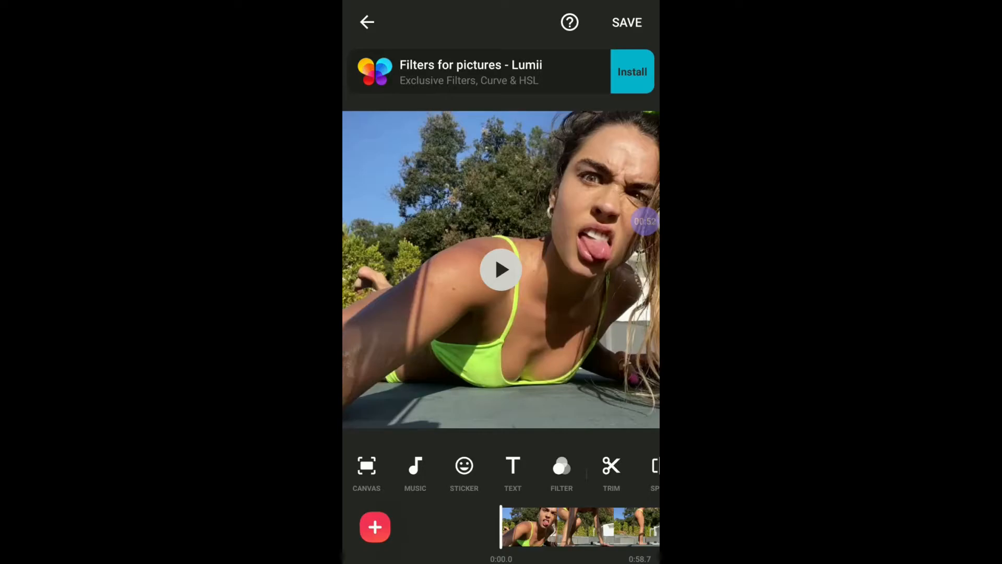
left_click(374, 527)
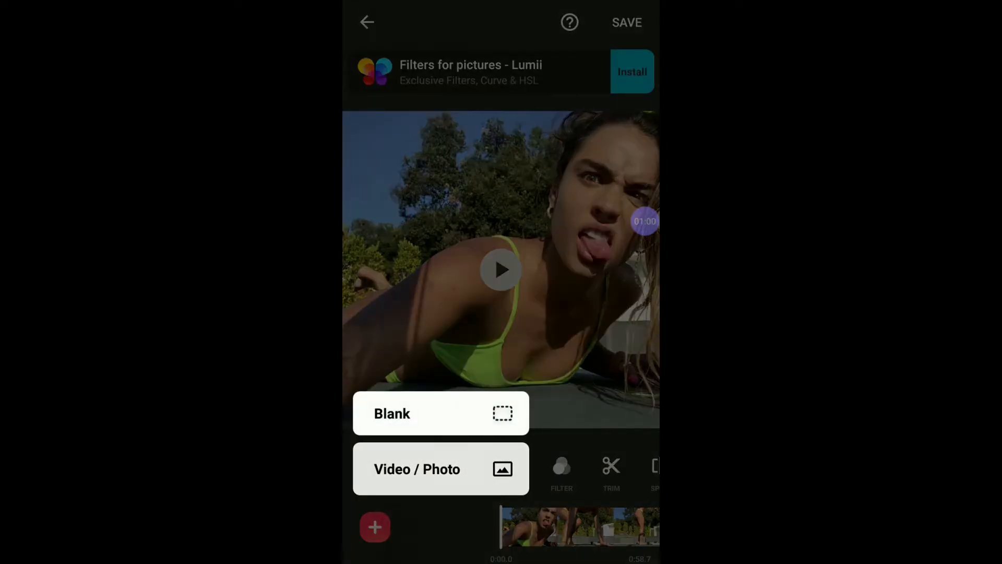
left_click(440, 468)
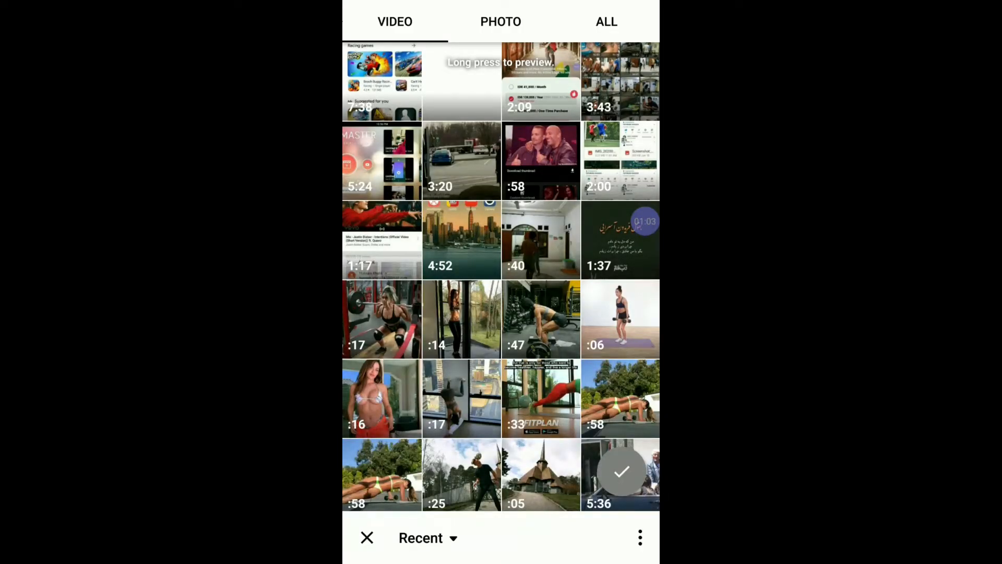
left_click(620, 320)
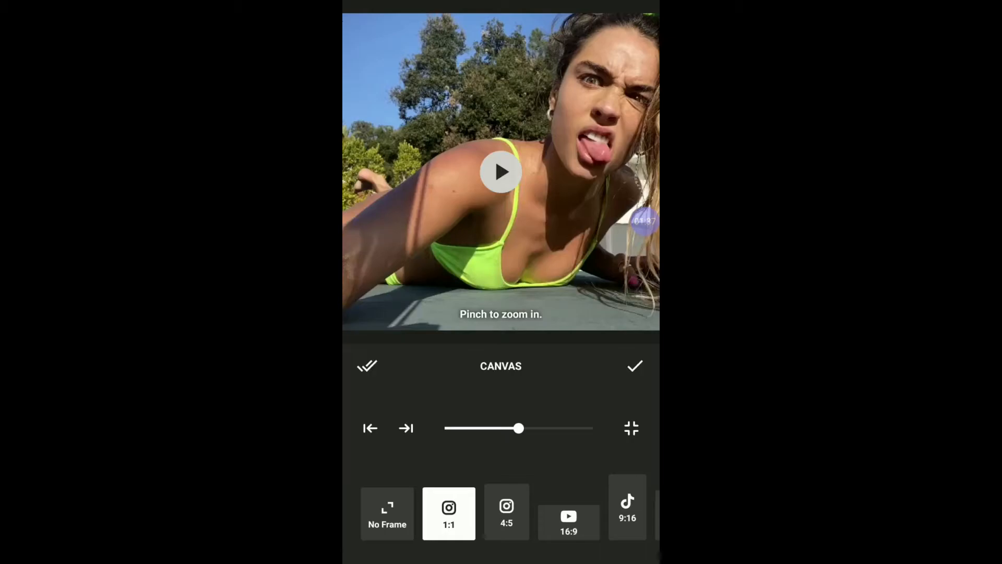
Set the canvas to 16:9 and zoom the footage until it fills the frame.
left_click(568, 521)
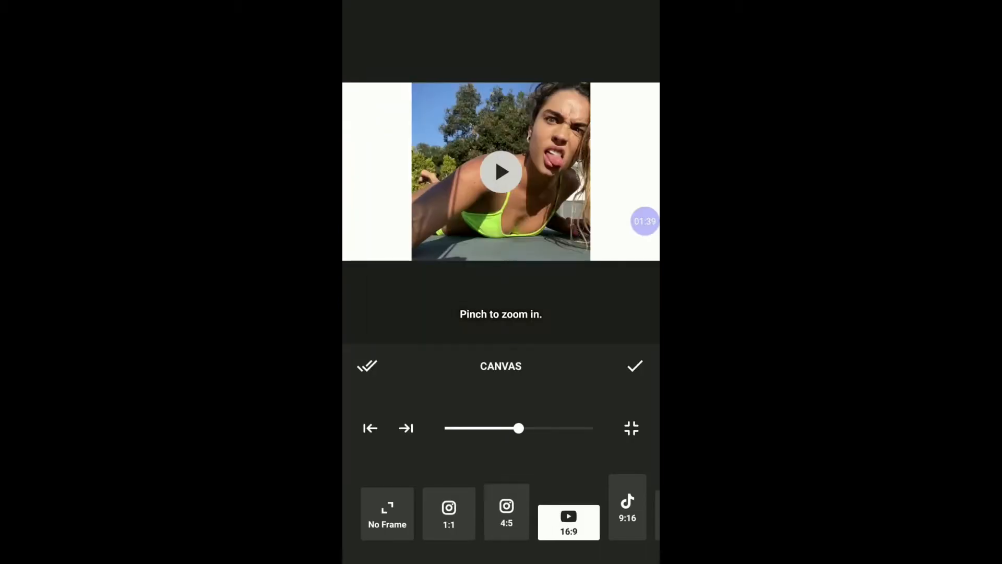
left_click_drag(518, 428, 547, 428)
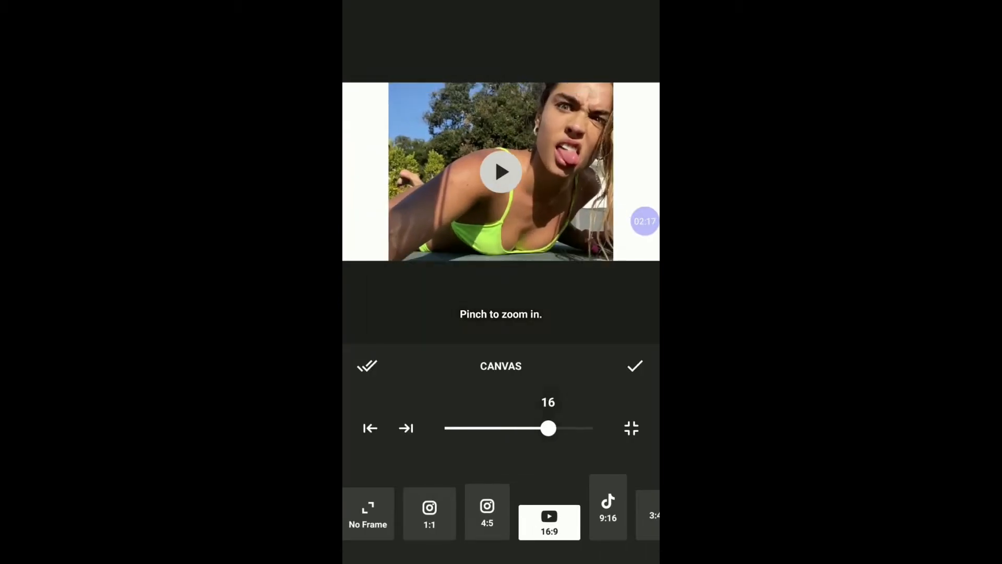
left_click_drag(547, 428, 557, 428)
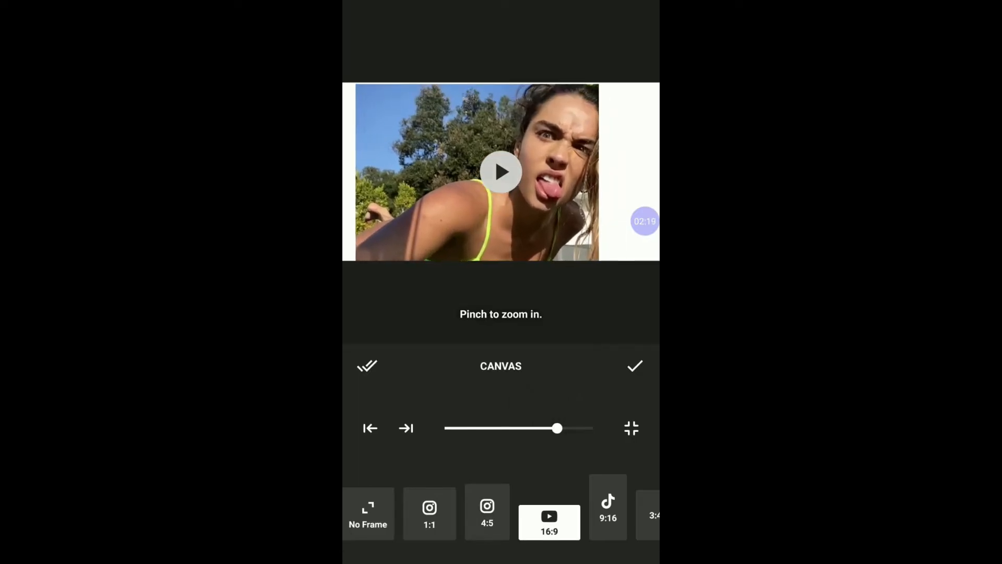
left_click_drag(556, 428, 591, 427)
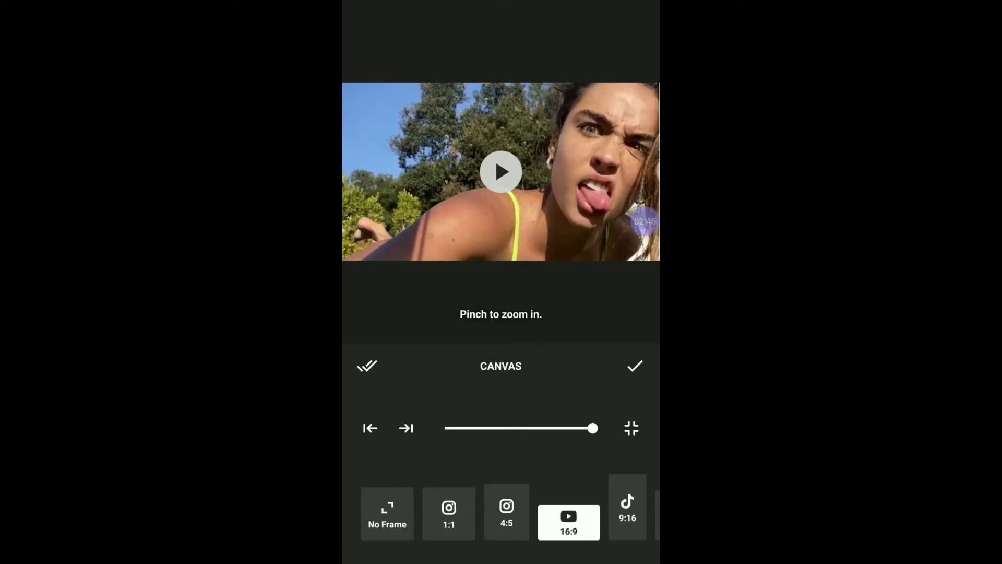
left_click(635, 366)
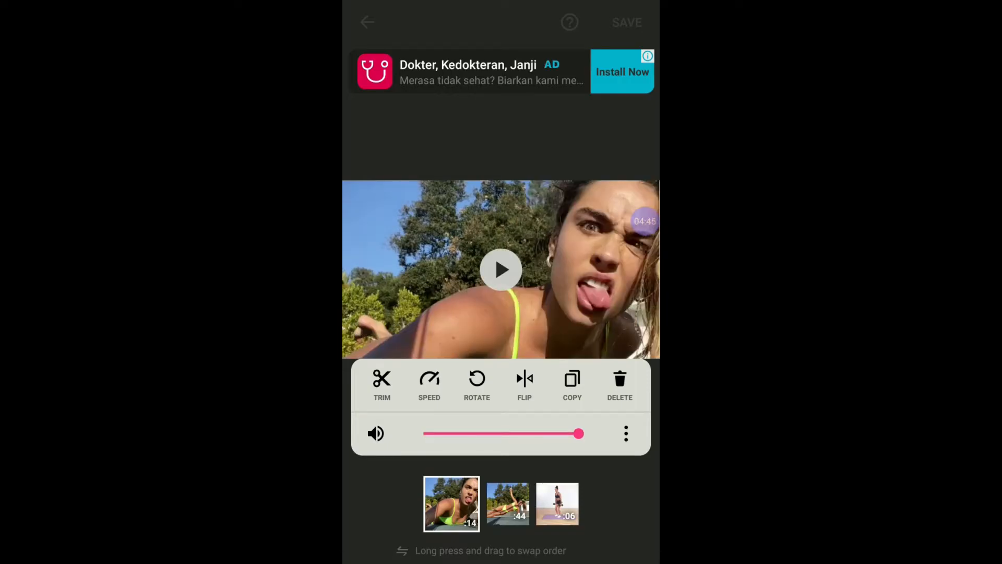
Split the first clip at 0:09.6, then open Speed for the second clip.
left_click(382, 383)
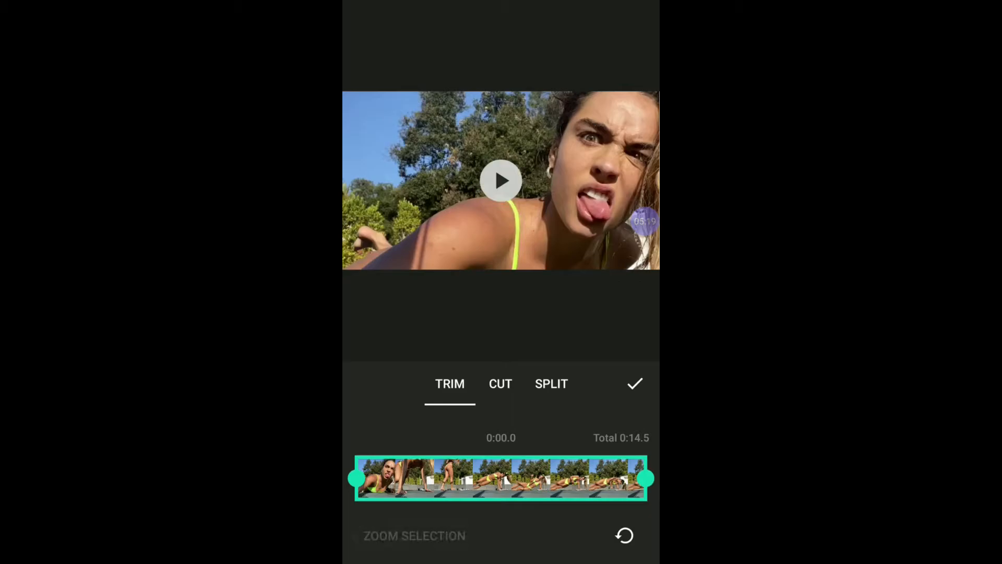
left_click(551, 384)
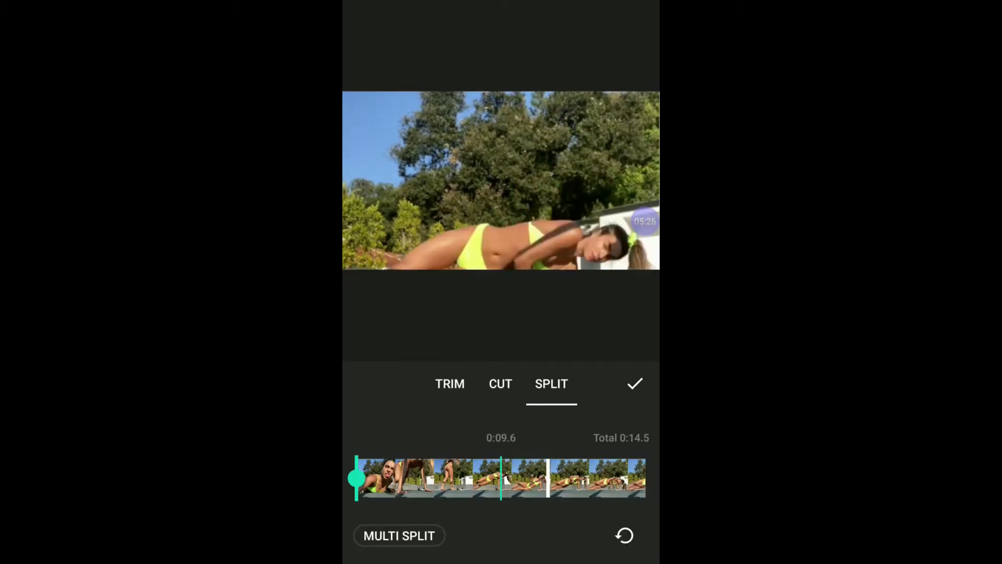
left_click(635, 384)
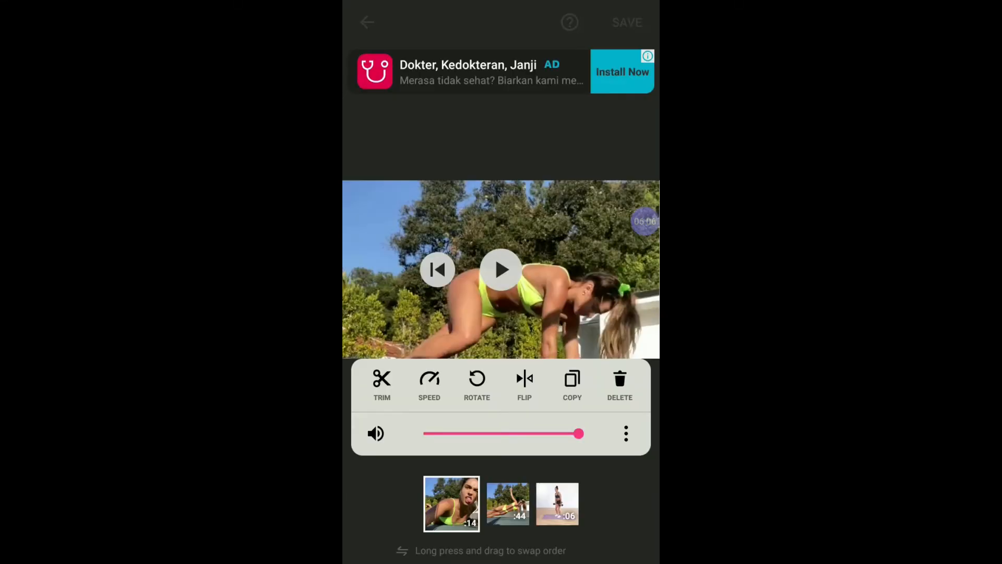
left_click(506, 503)
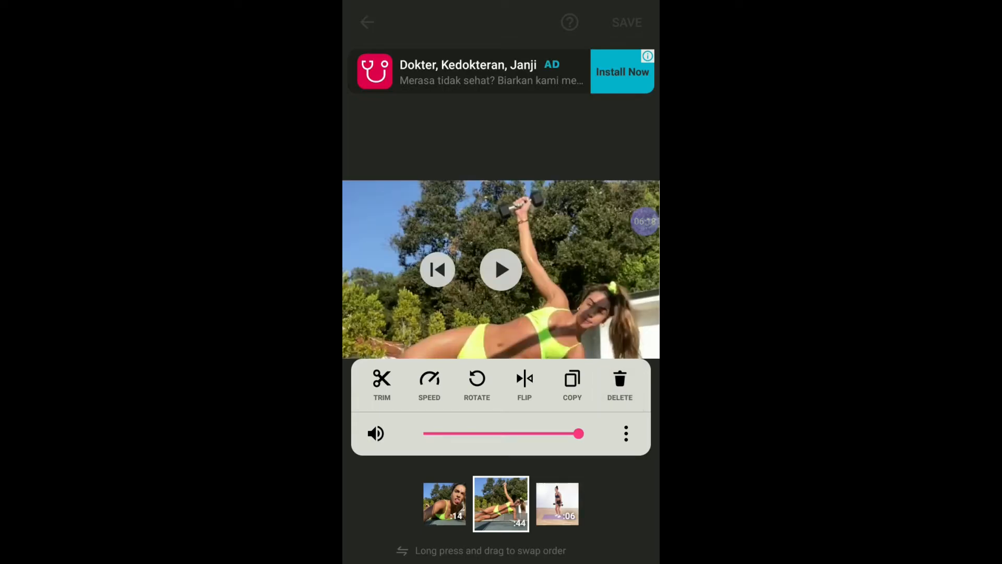
left_click(429, 383)
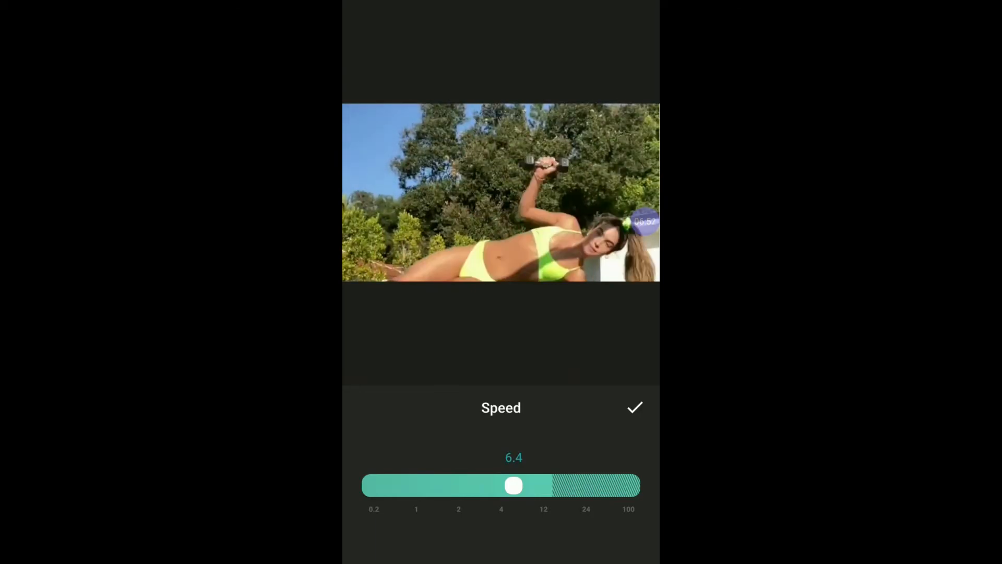
Apply 6.4× playback speed to the second workout clip.
left_click(634, 408)
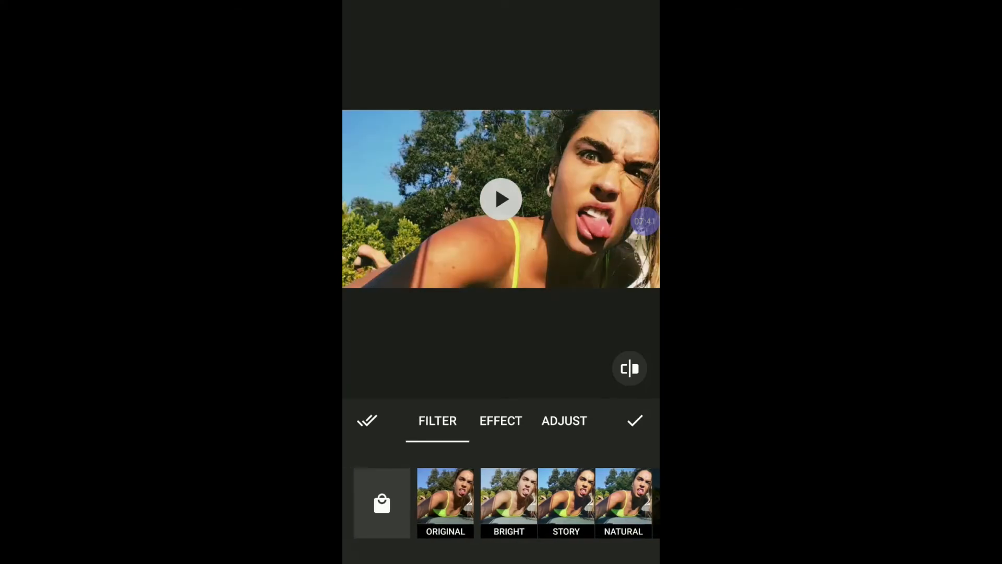
Apply the Mirror effect and lower the contrast slightly.
left_click(501, 420)
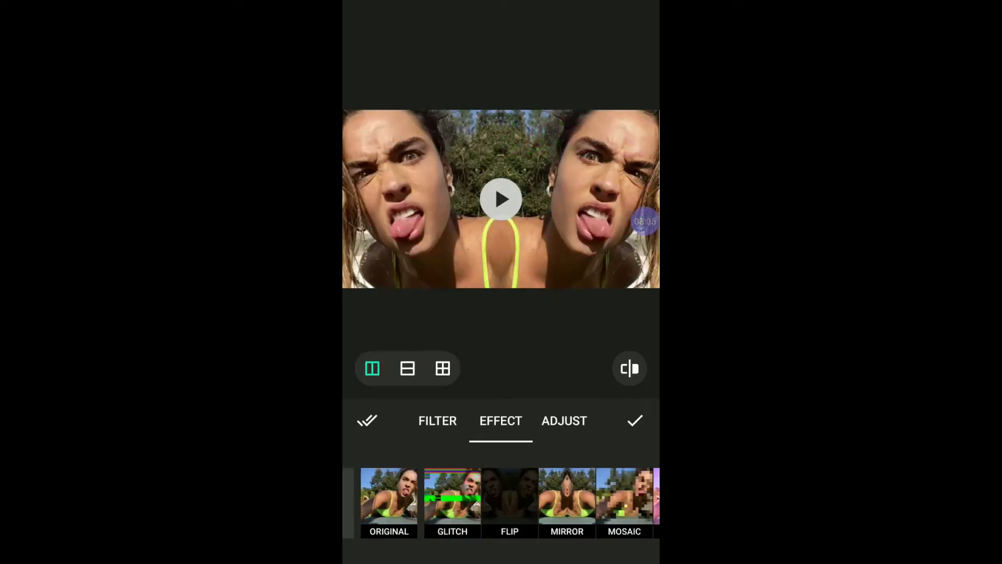
left_click(499, 199)
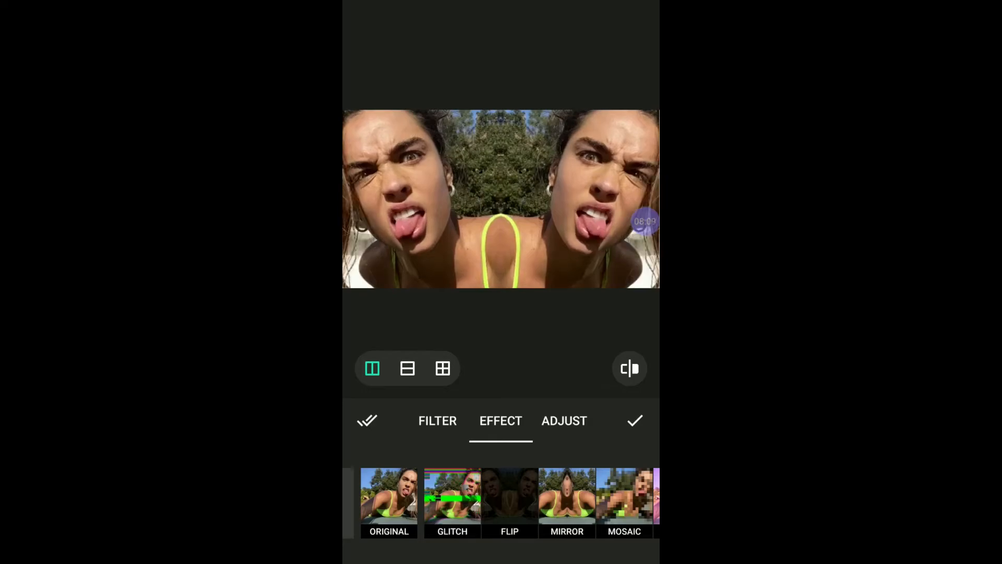
left_click(564, 421)
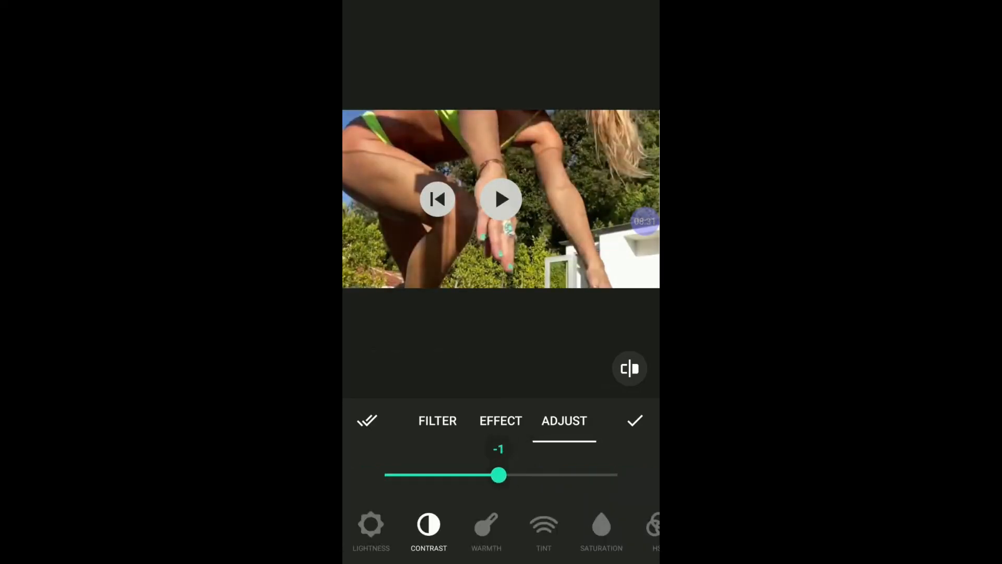
left_click_drag(498, 475, 493, 475)
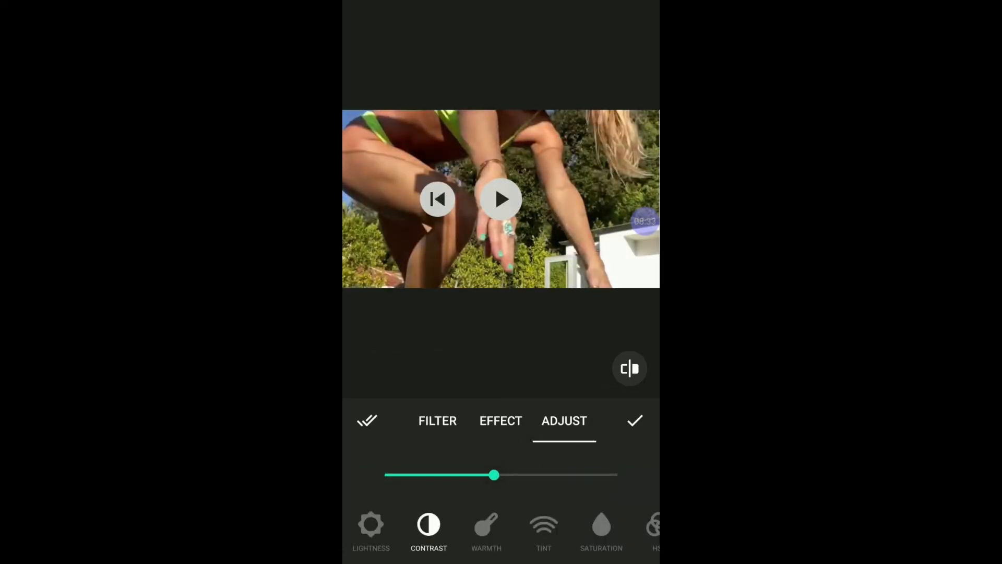
left_click(635, 421)
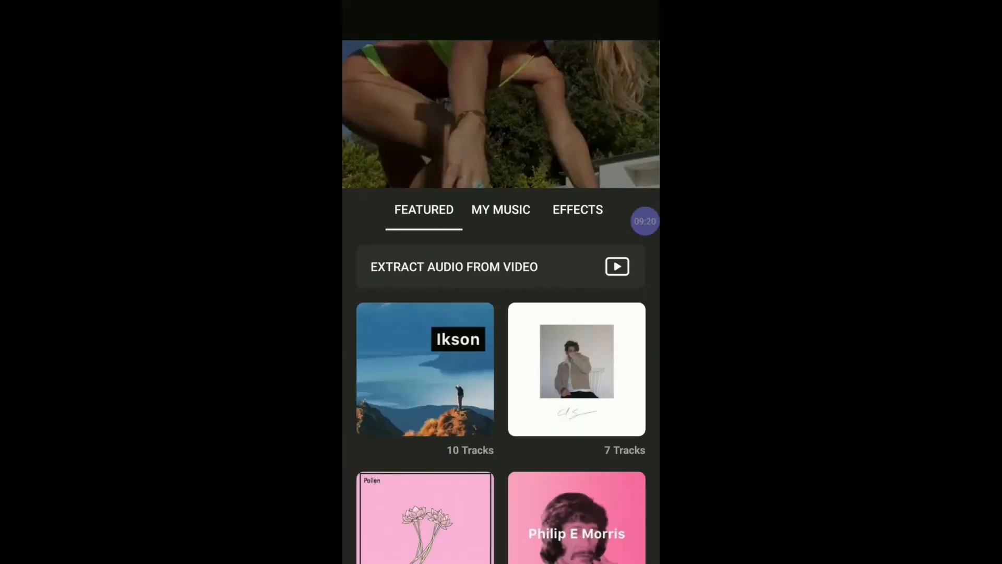
Close Music, add a 'Subscribe' text overlay and browse its font and animation options.
left_click(368, 22)
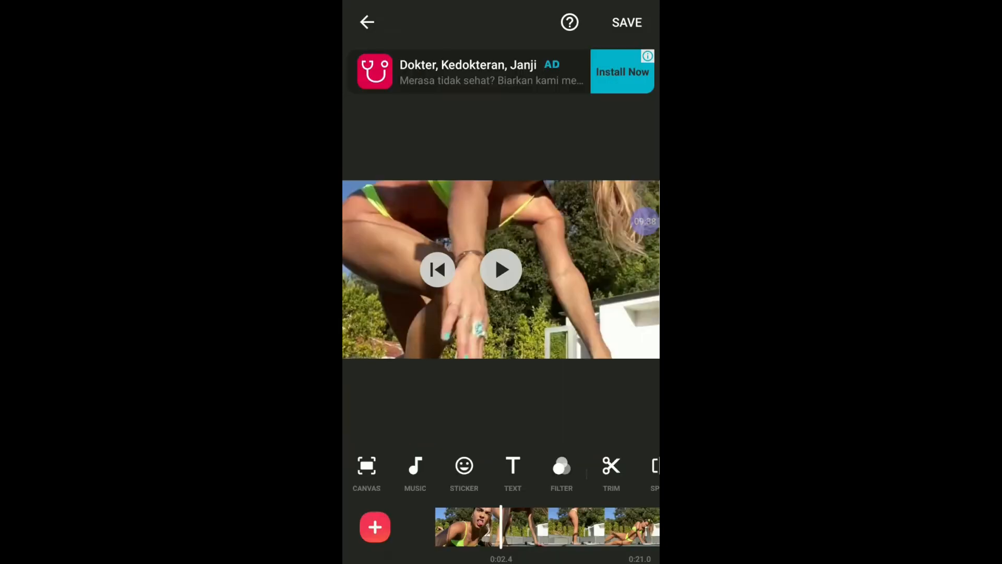
left_click(512, 466)
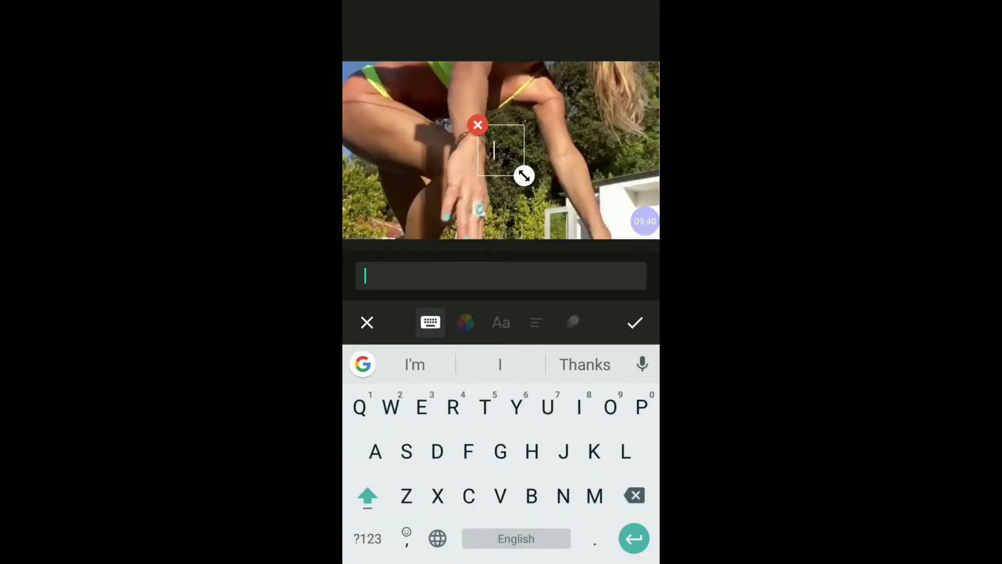
type("Subscribe")
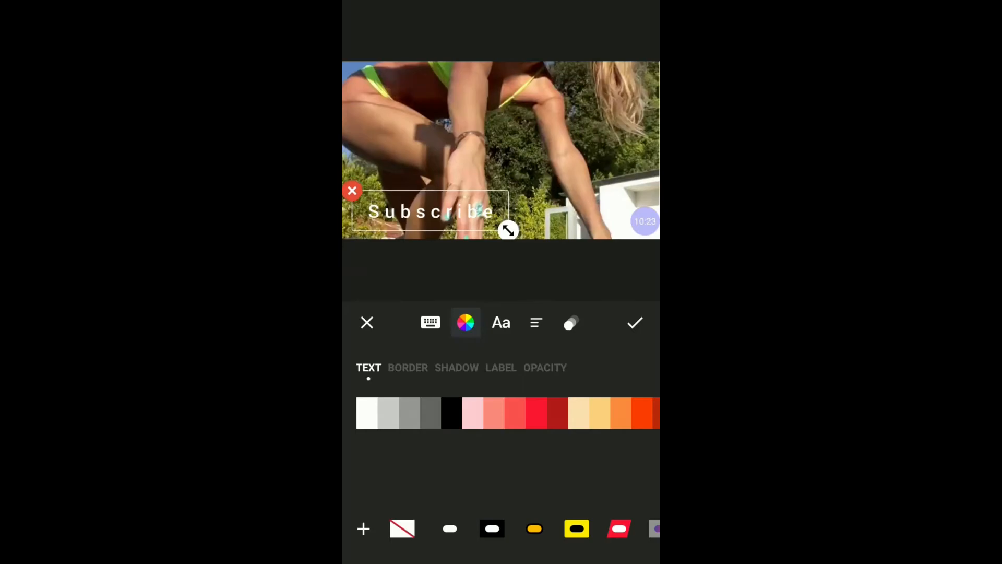
left_click(501, 322)
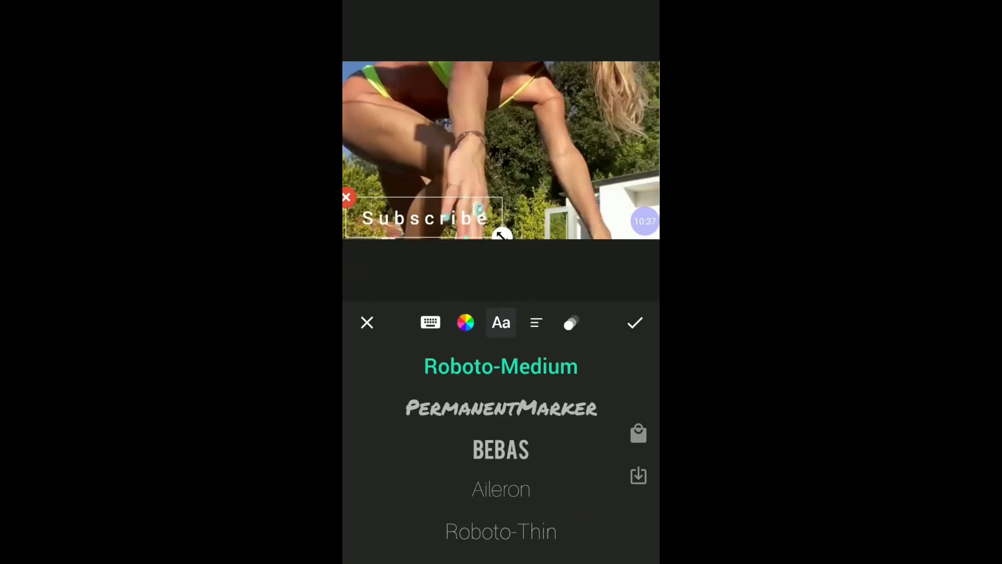
left_click(571, 323)
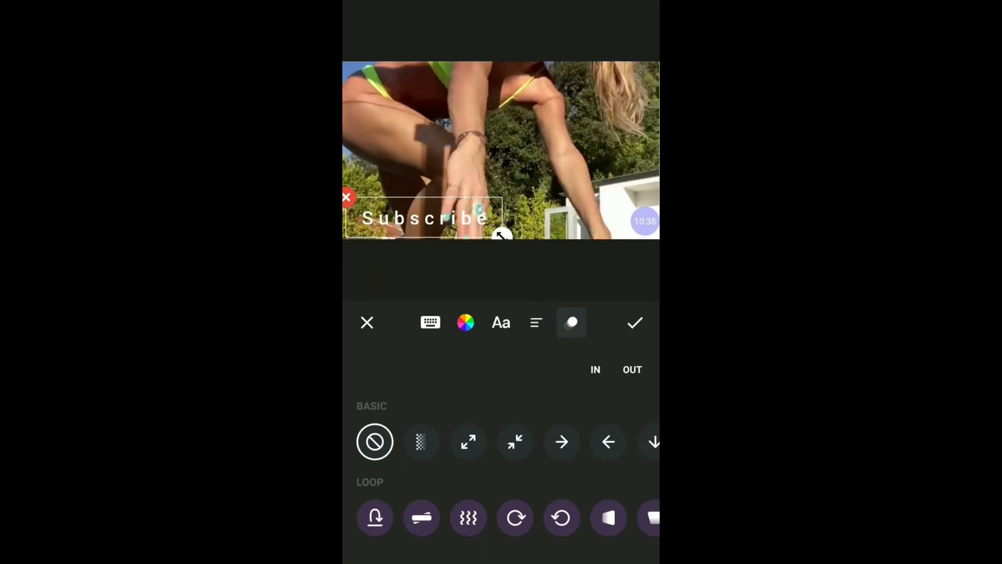
left_click(595, 369)
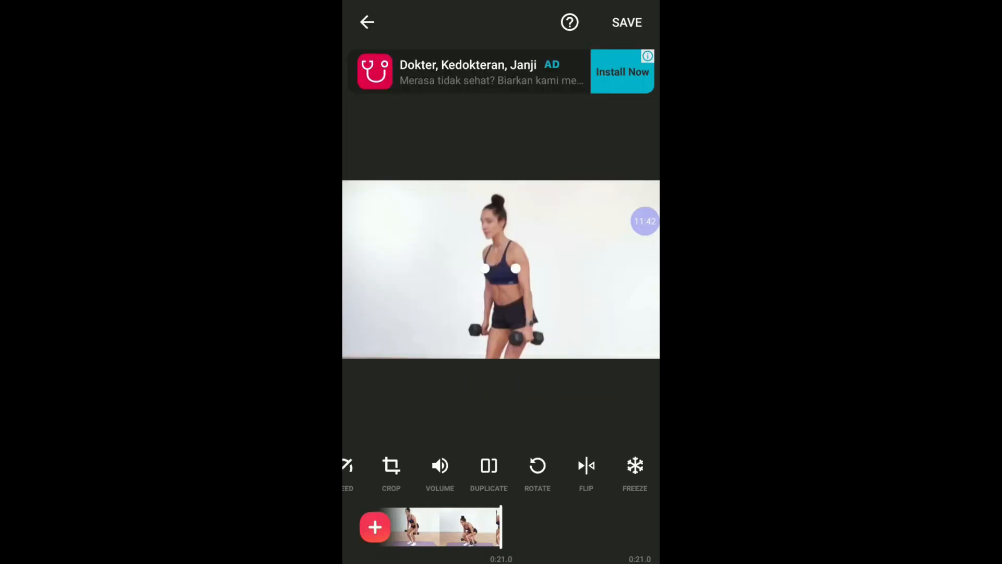
Save and export the edited video to the sharing screen.
left_click(501, 270)
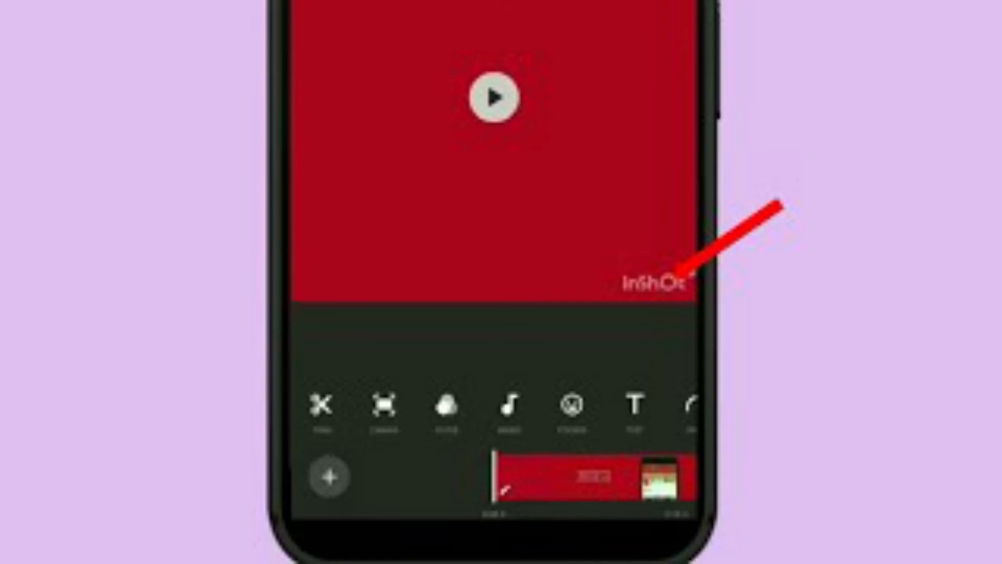
left_click(651, 285)
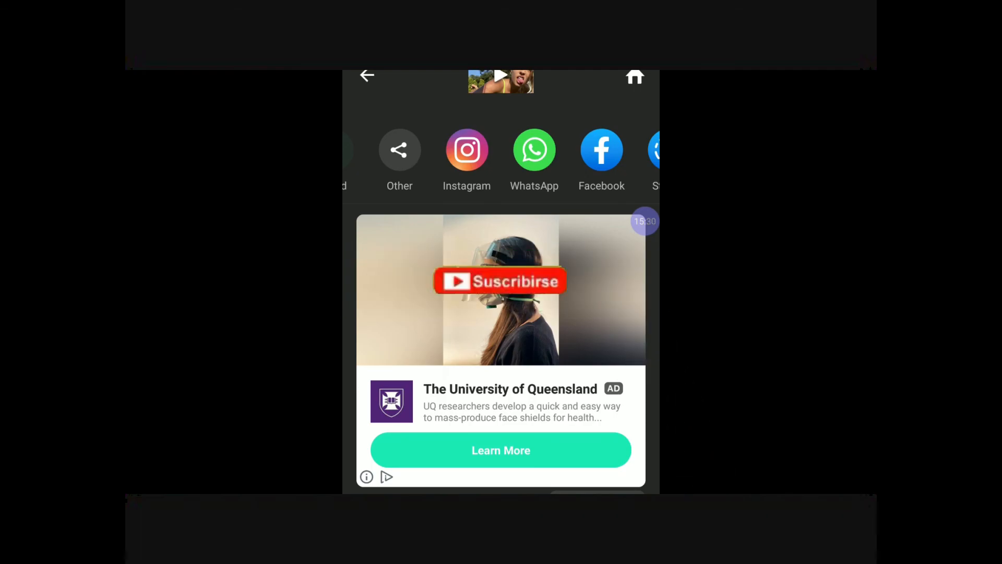
left_click(501, 281)
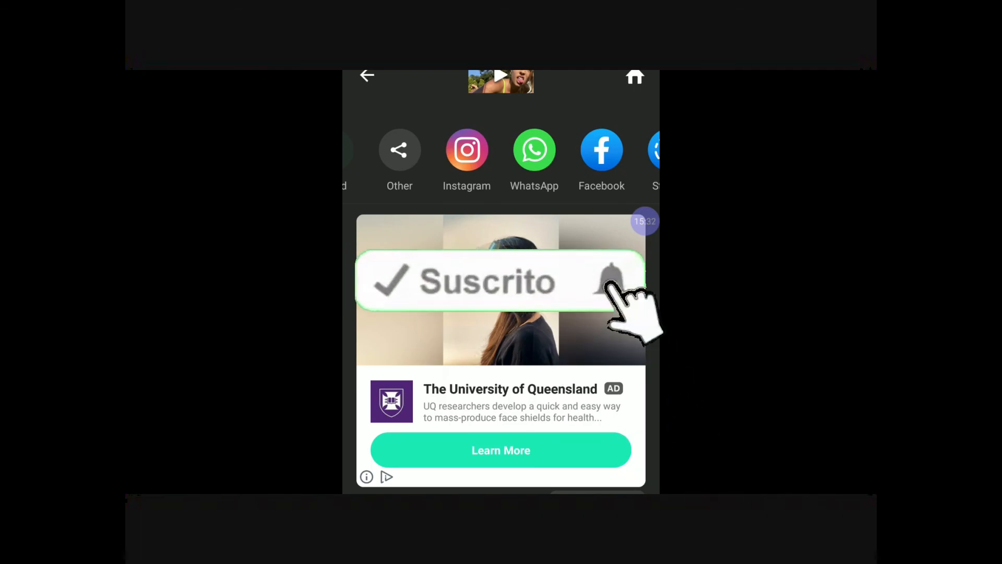